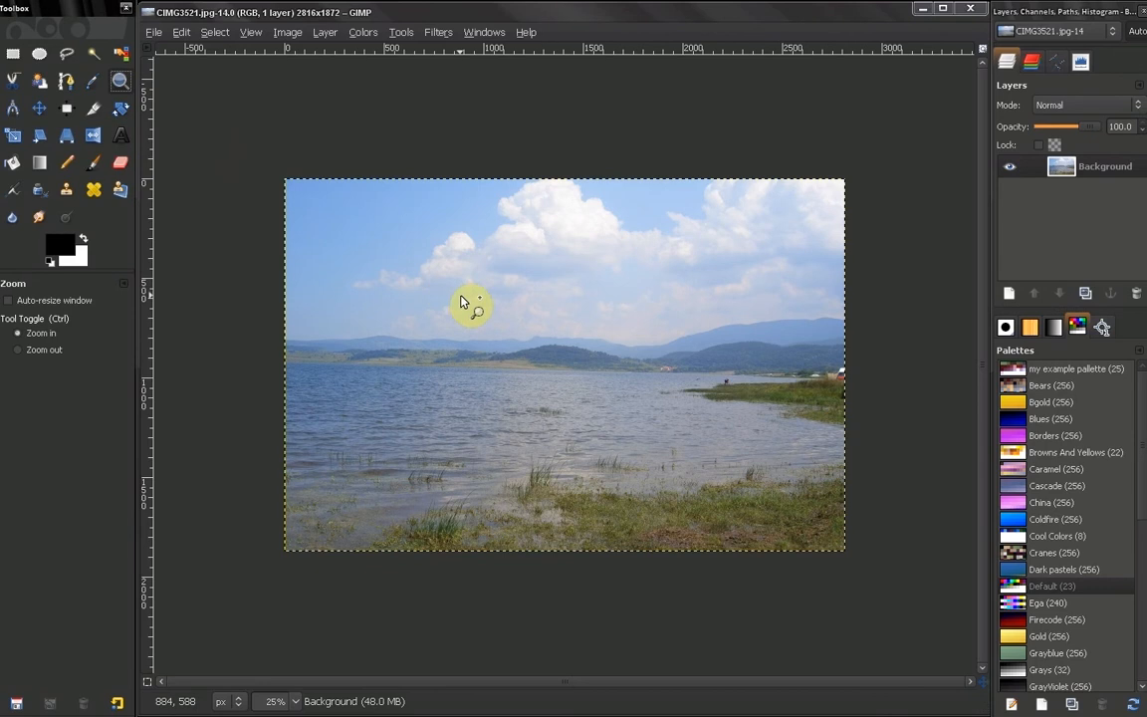
mouse_move(318, 307)
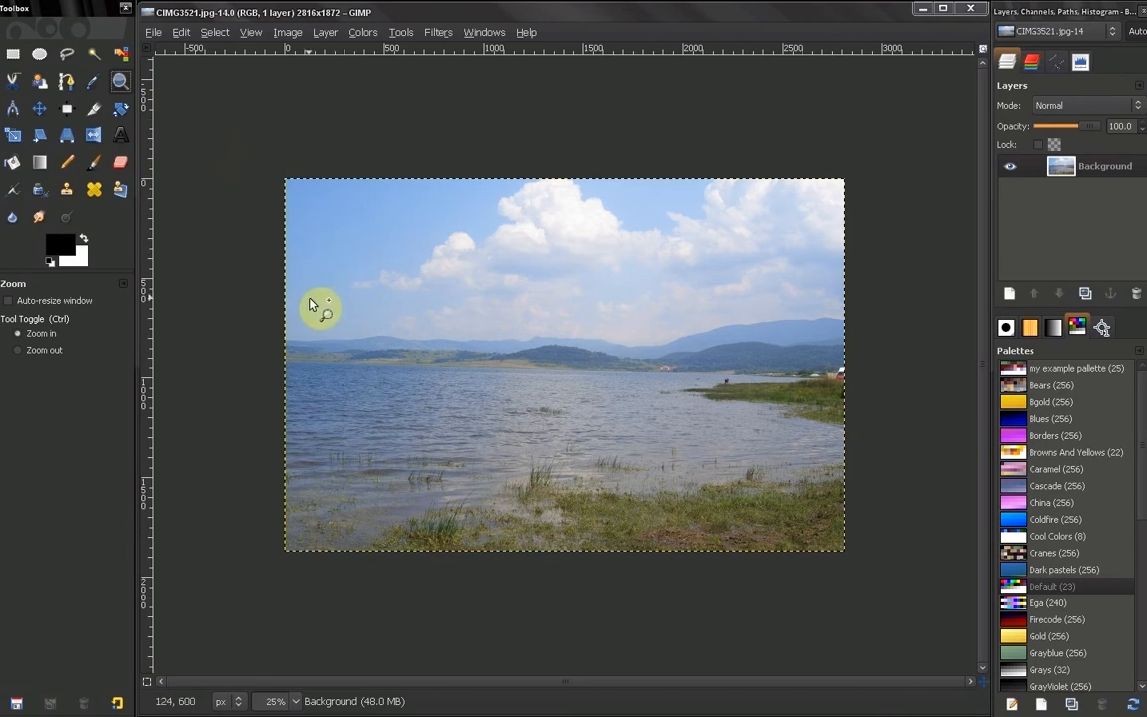
mouse_move(317, 303)
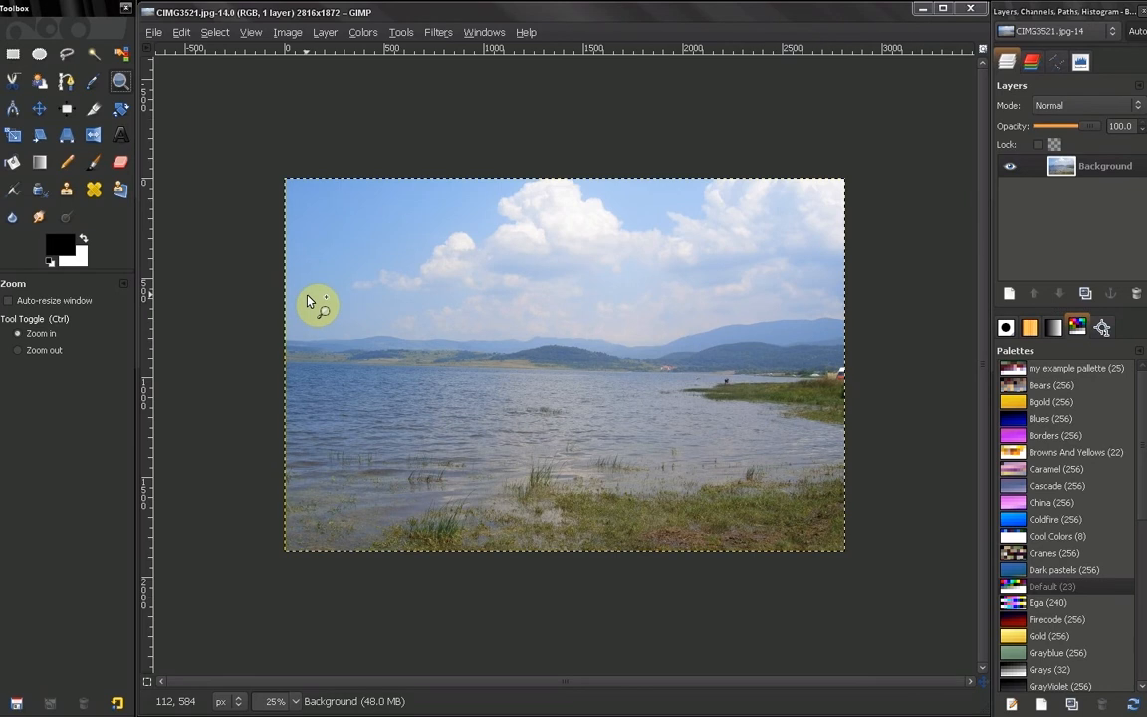
mouse_move(108, 279)
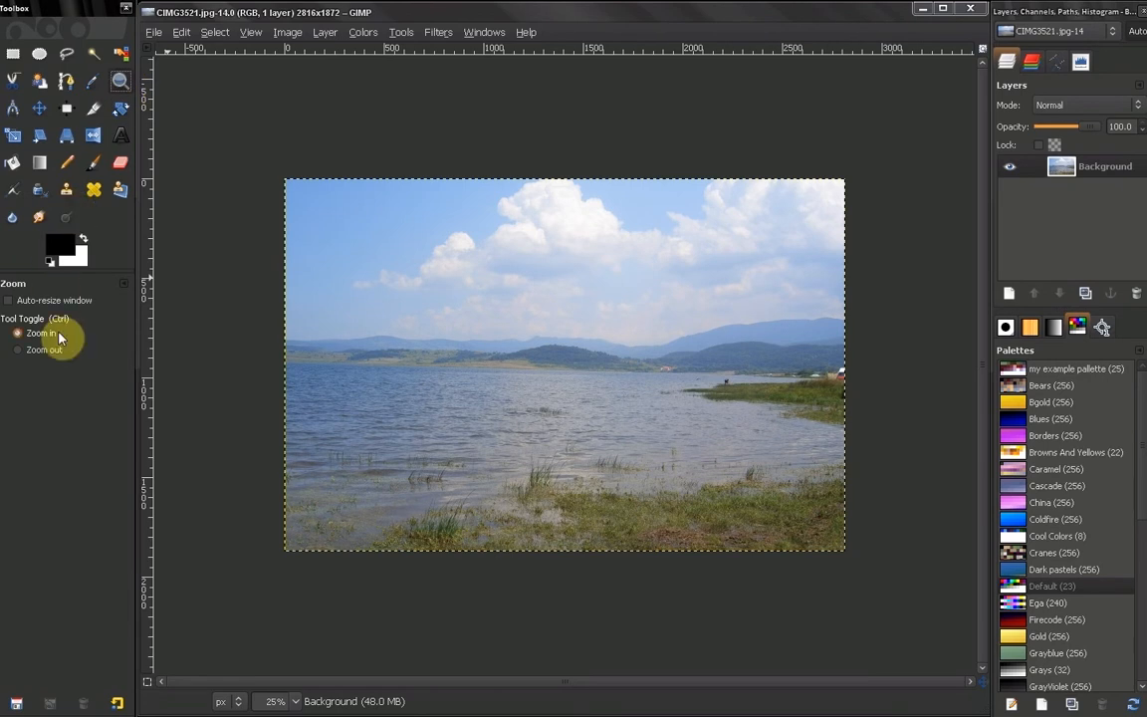
mouse_move(61, 364)
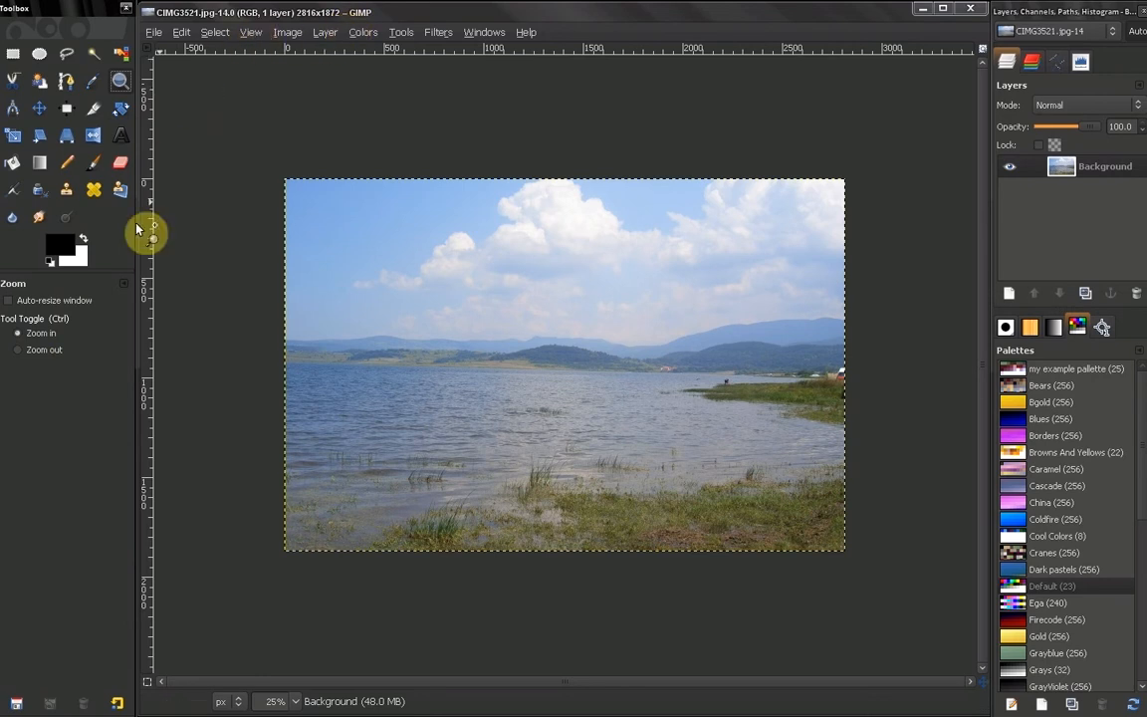
mouse_move(4, 267)
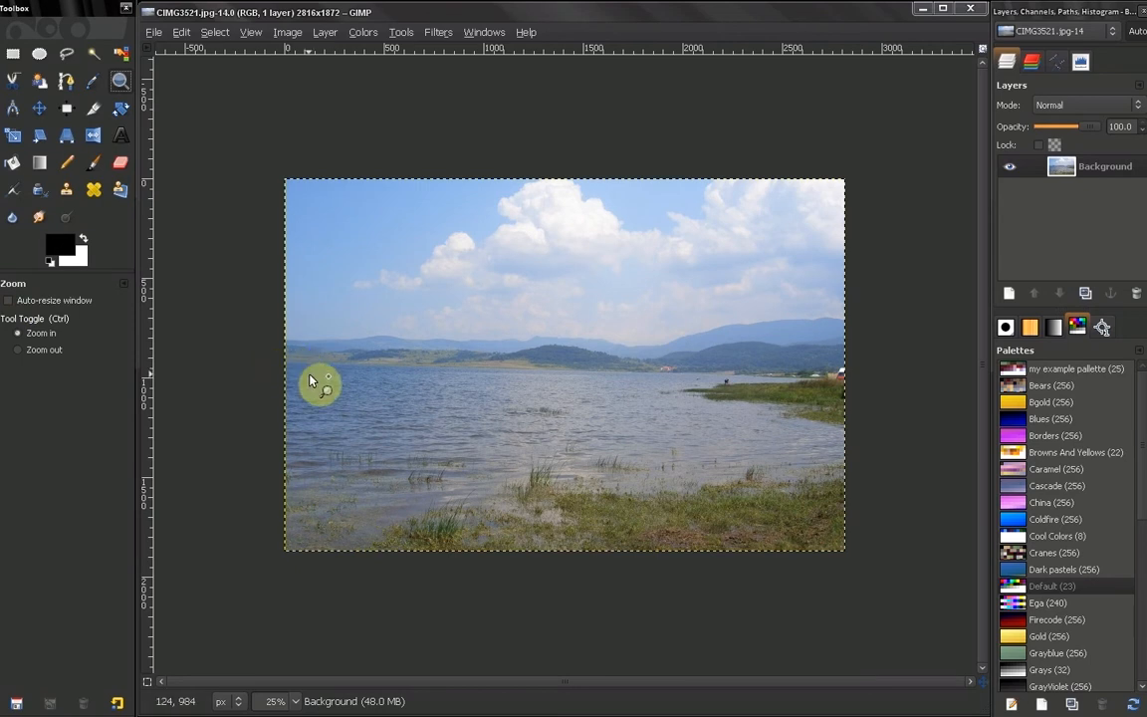
mouse_move(966, 84)
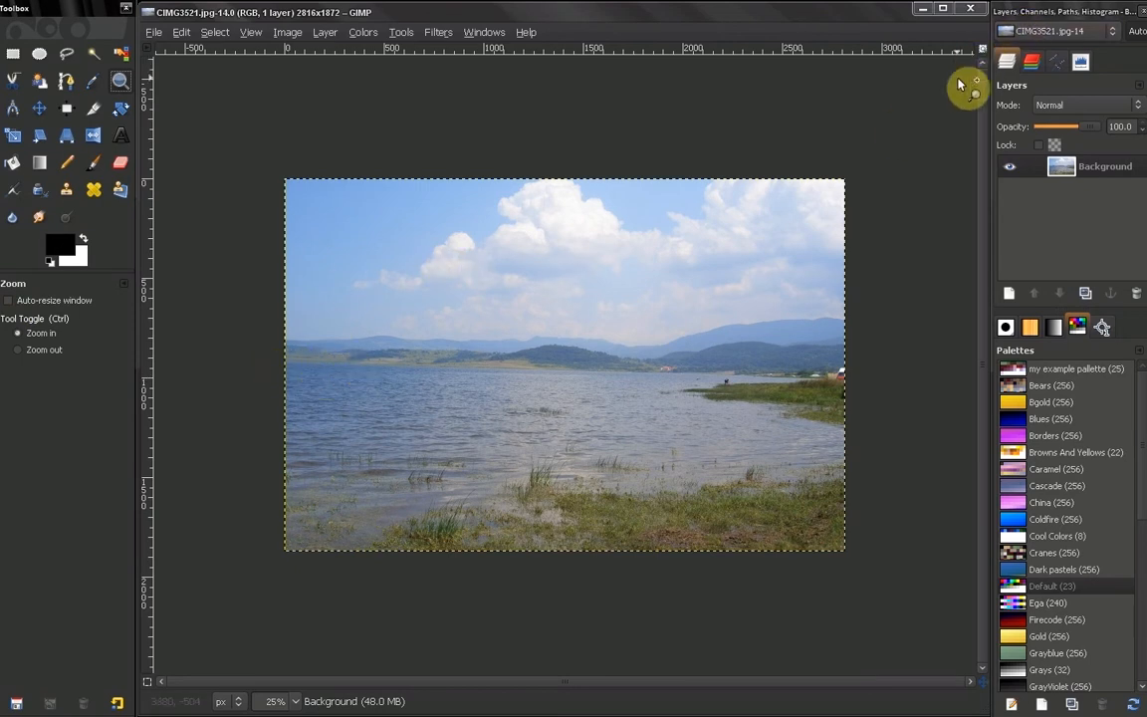
mouse_move(645, 191)
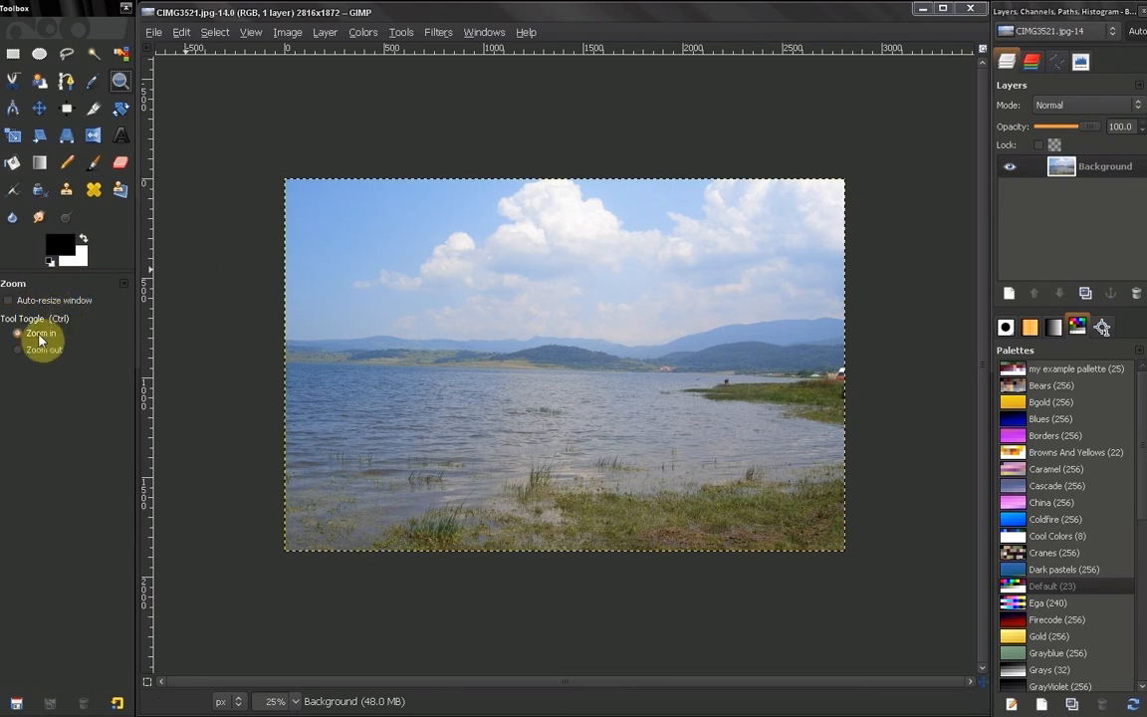
Step: Zoom into the lake photo to 50% with the Zoom tool, then zoom back out to 25%
click(18, 351)
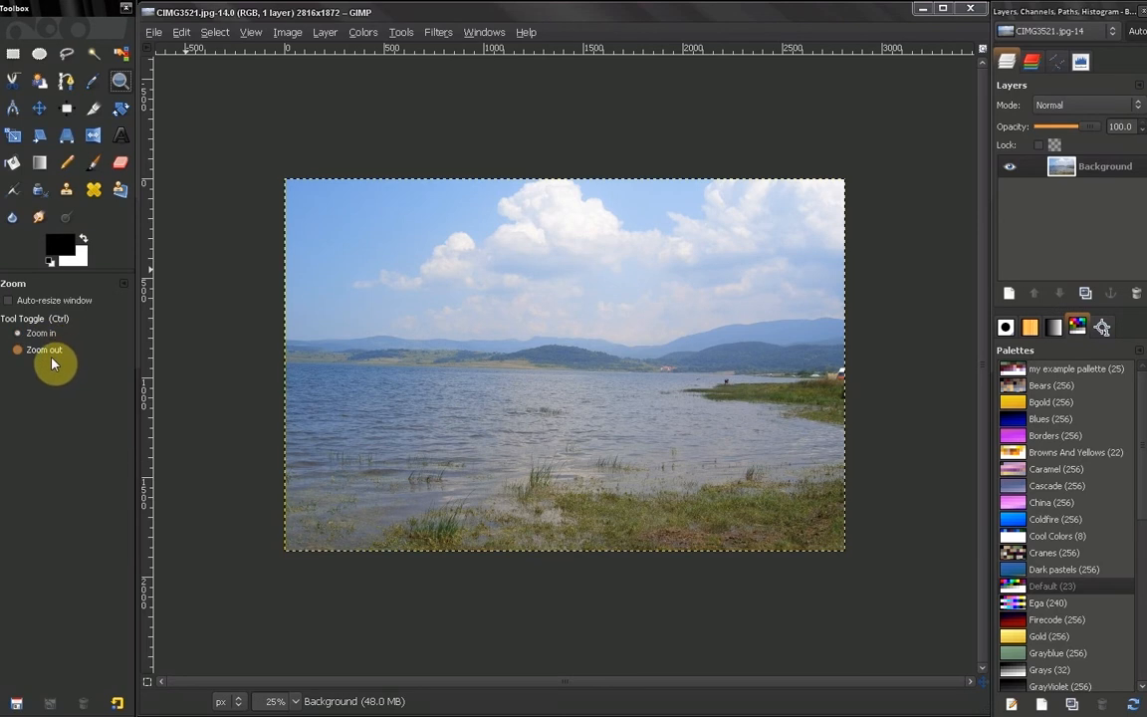
click(18, 333)
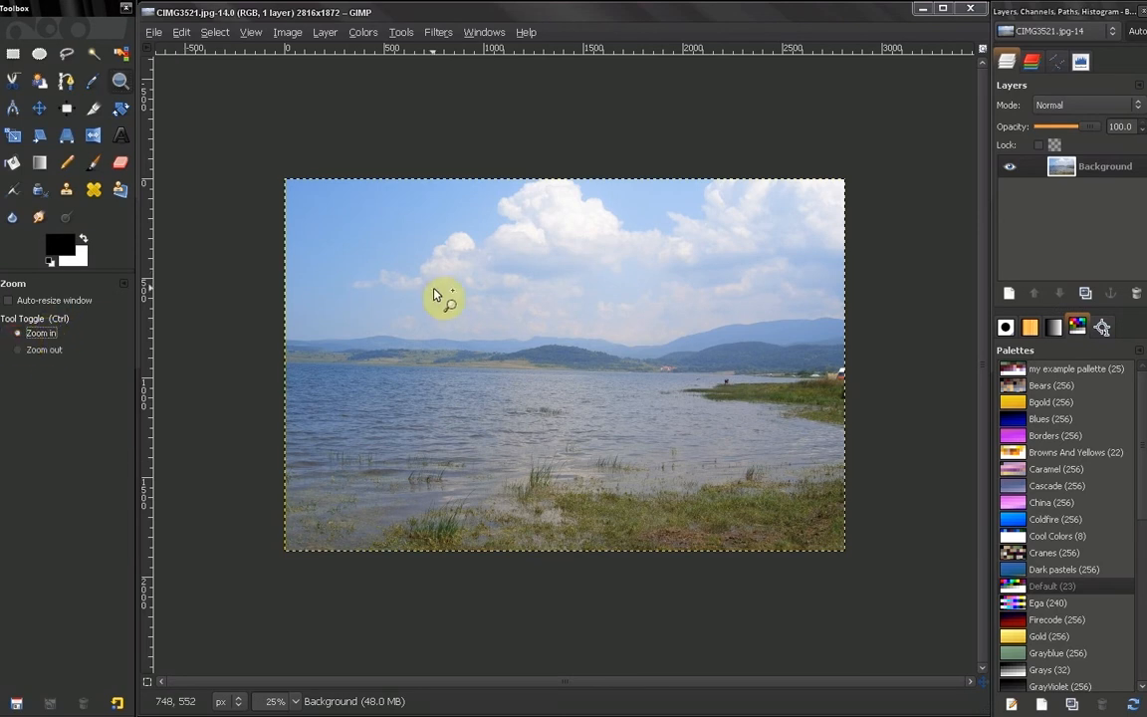
mouse_move(494, 327)
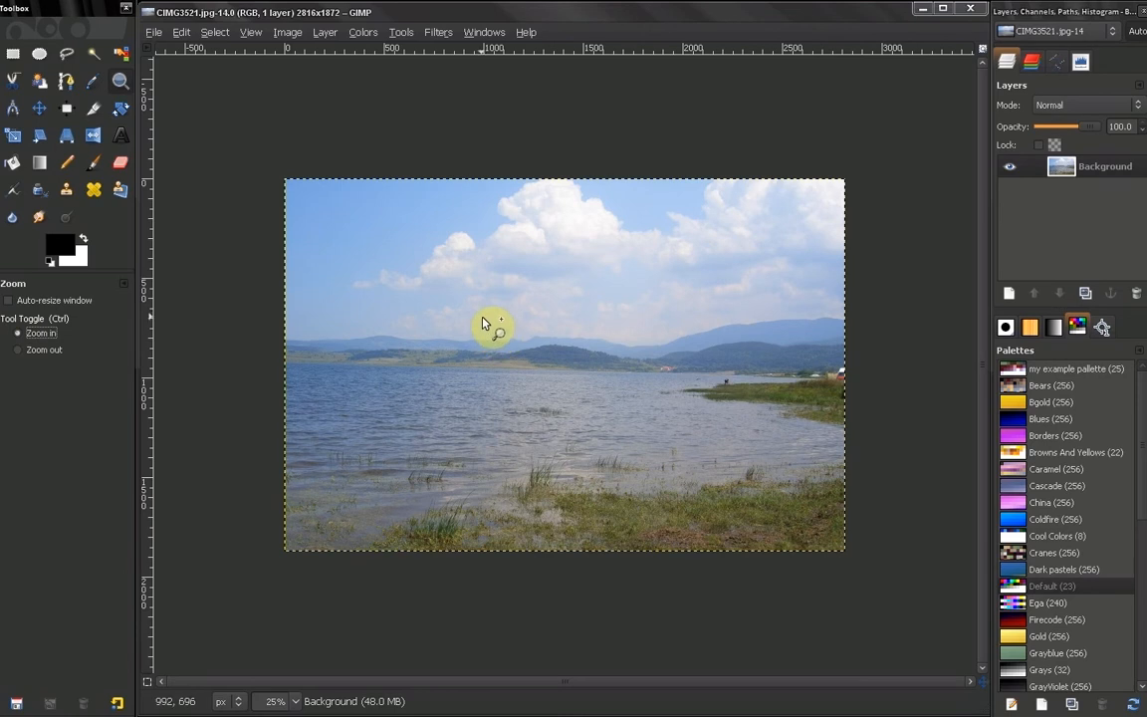
mouse_move(454, 279)
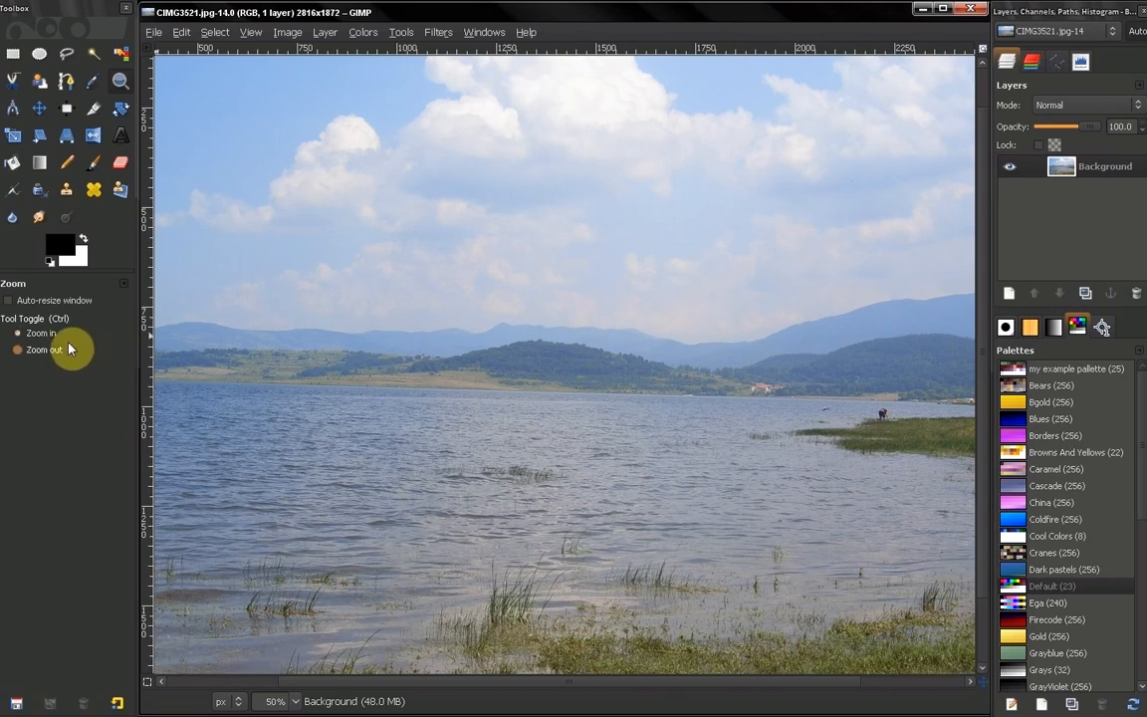
click(613, 379)
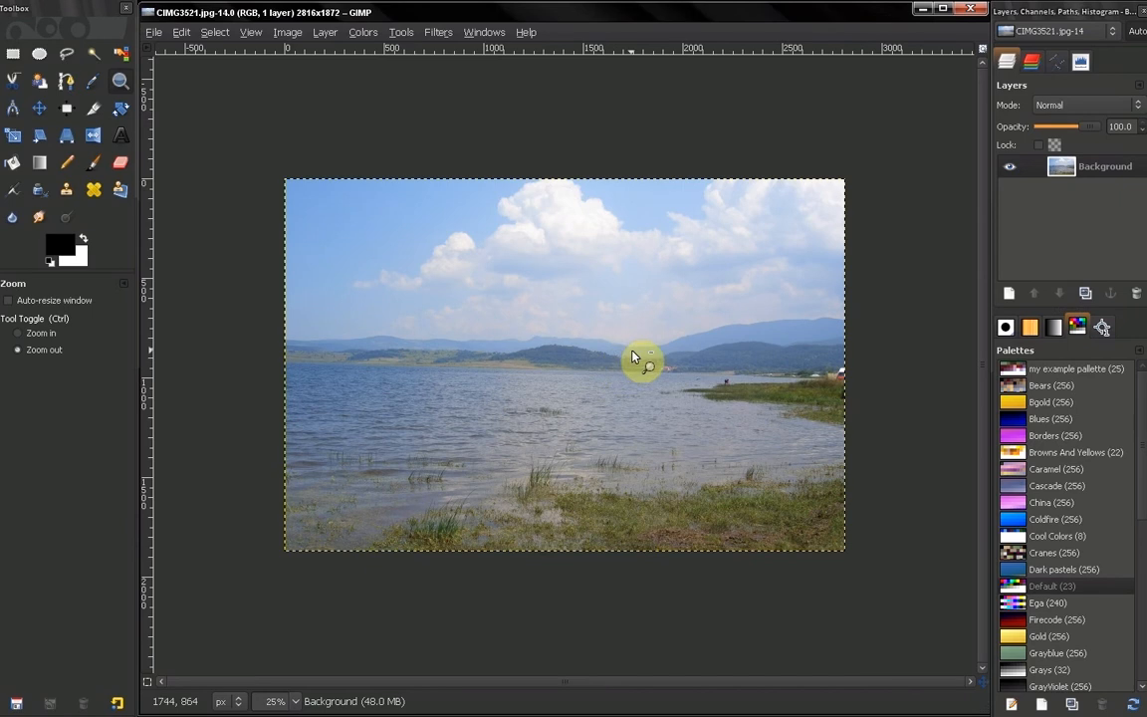
mouse_move(602, 368)
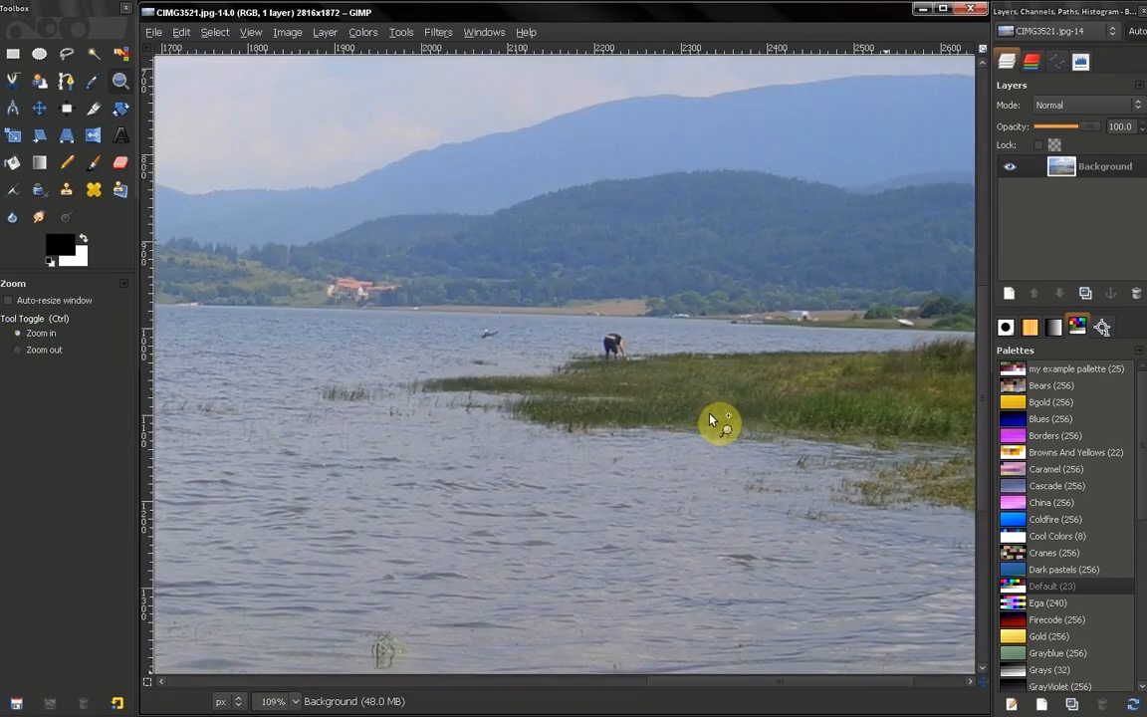
Step: Zoom repeatedly onto the person at the shoreline until about 583% magnification
click(719, 423)
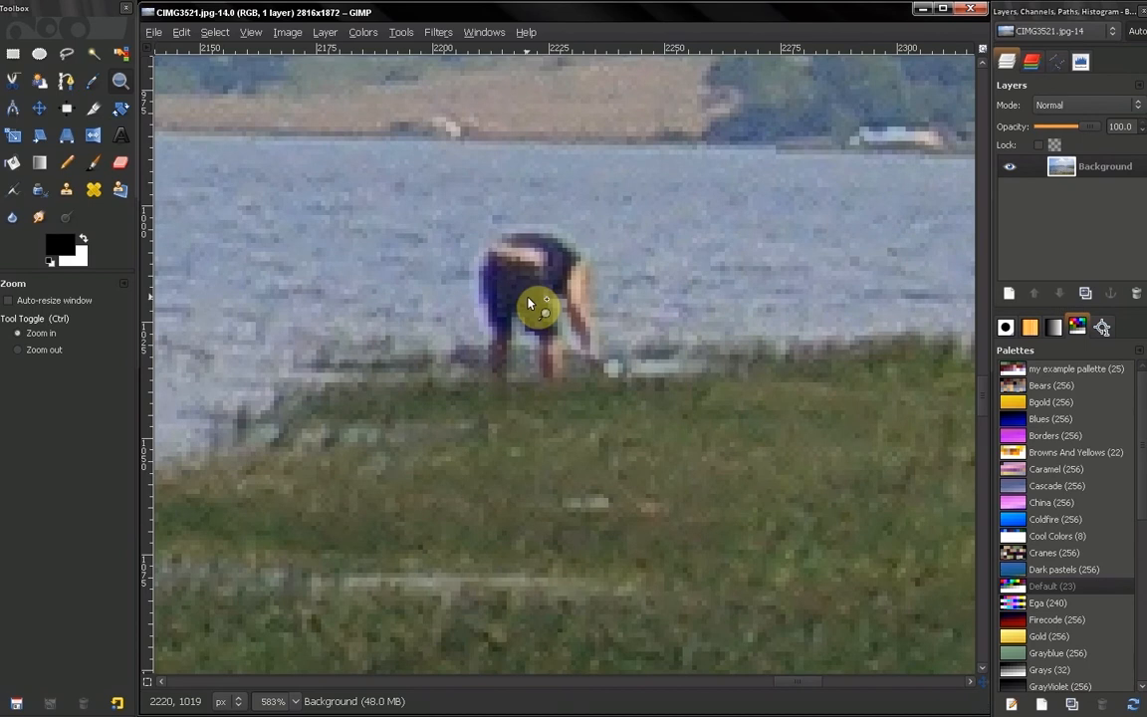
click(275, 702)
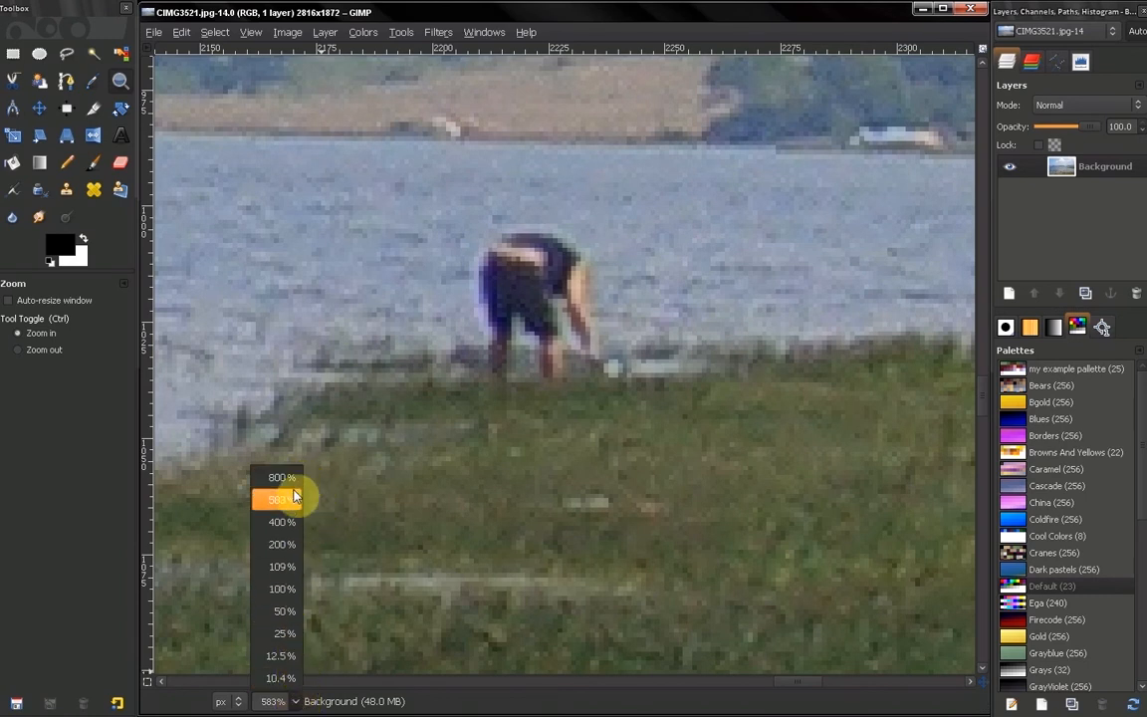
Step: From the status-bar zoom list, set 25% and try other presets such as 12.5%
click(285, 633)
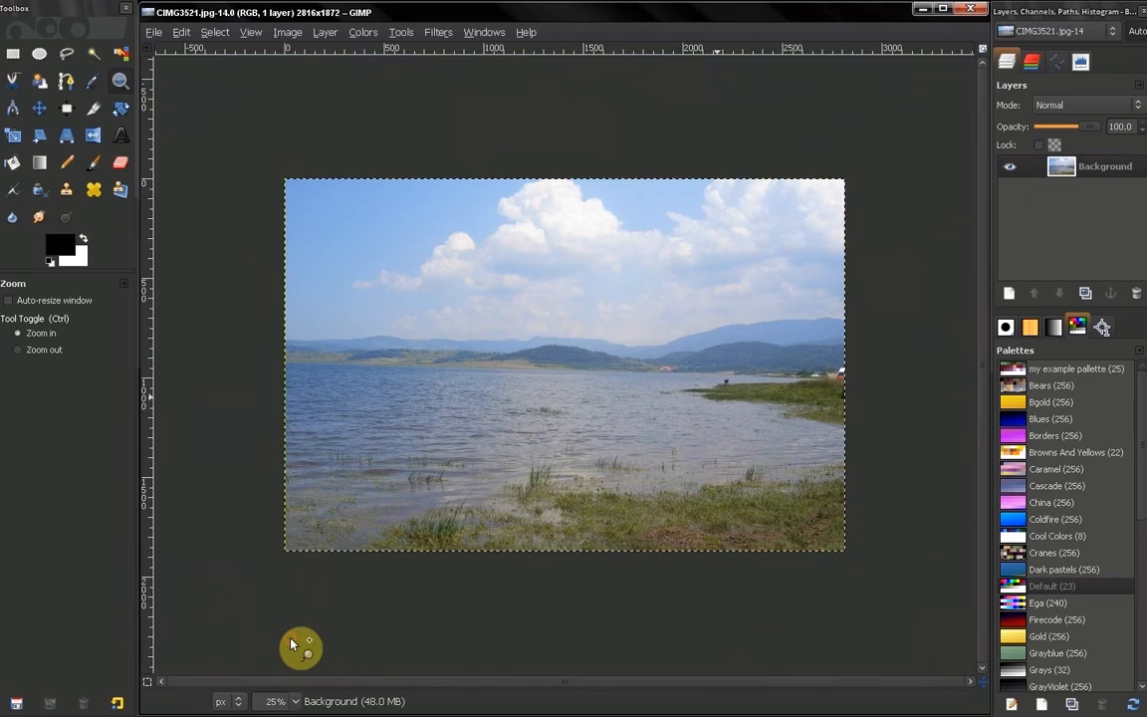
mouse_move(275, 687)
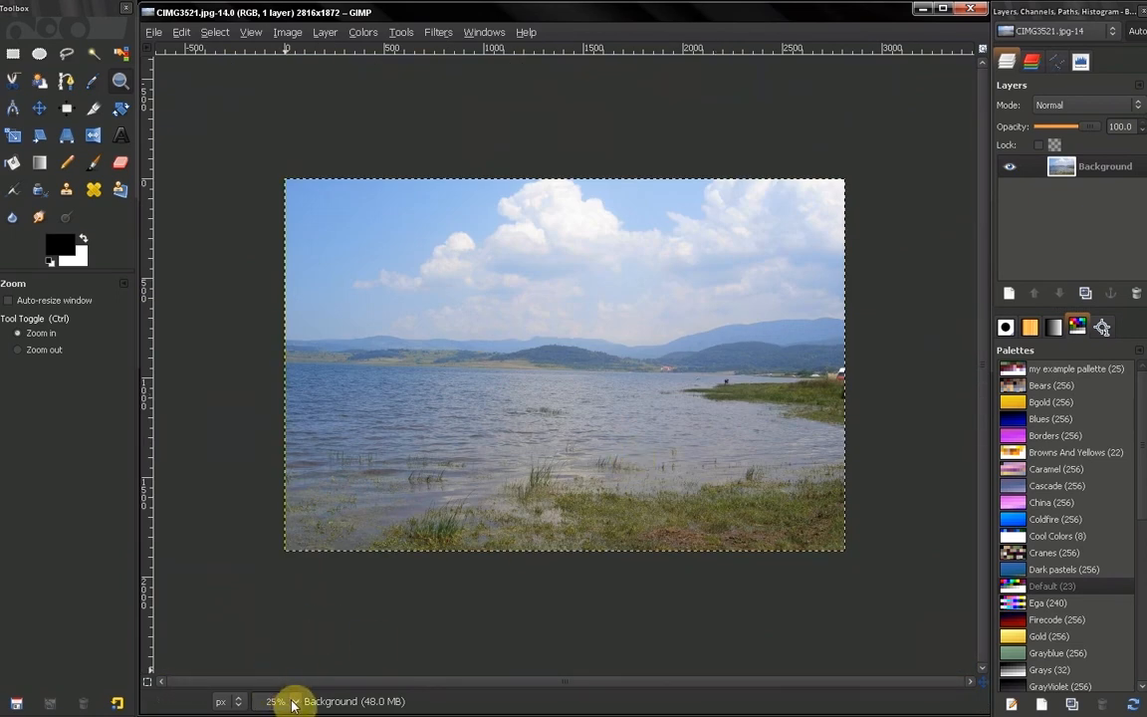
click(274, 701)
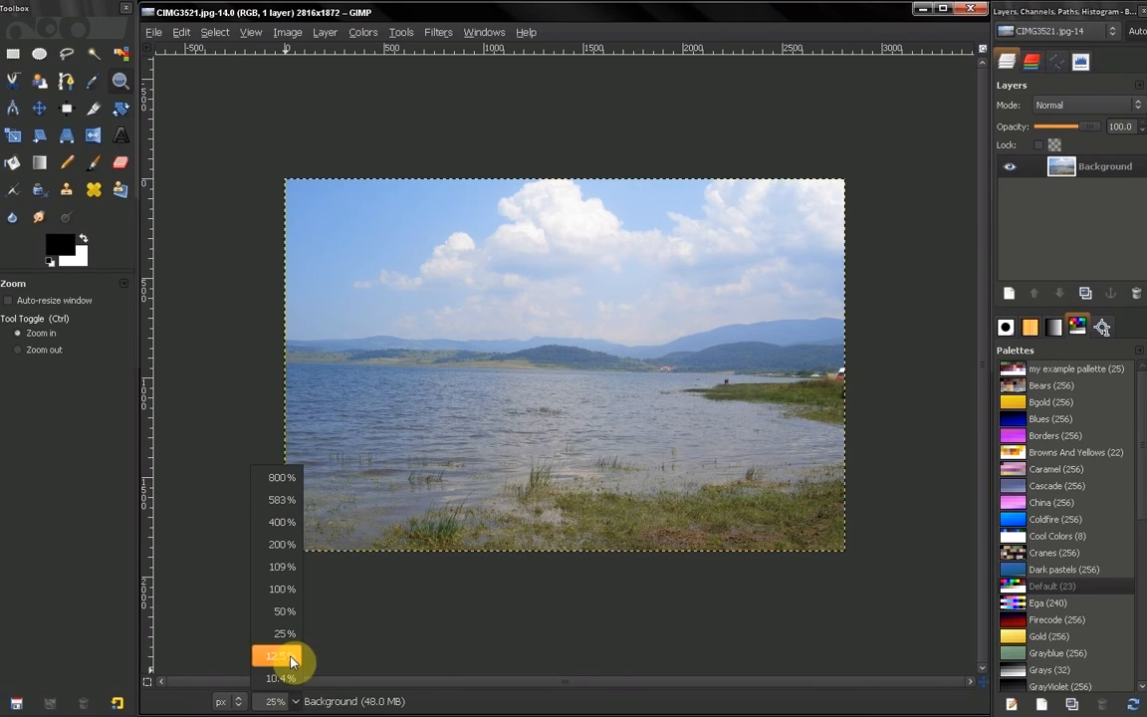
click(283, 522)
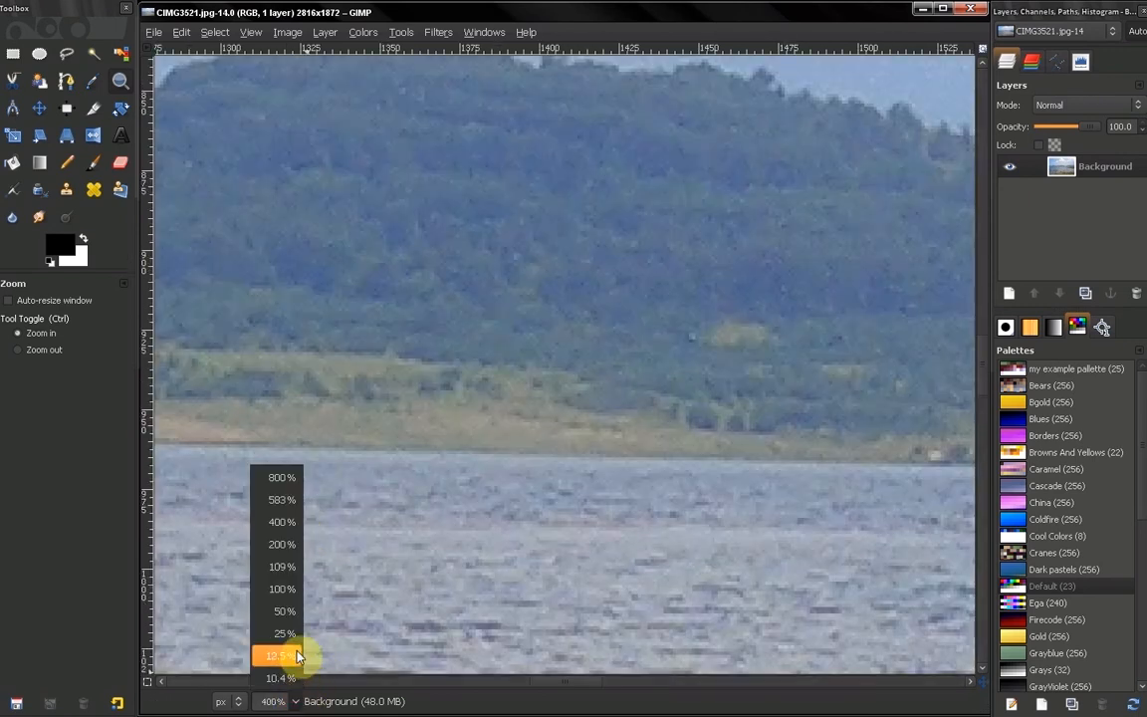
click(281, 655)
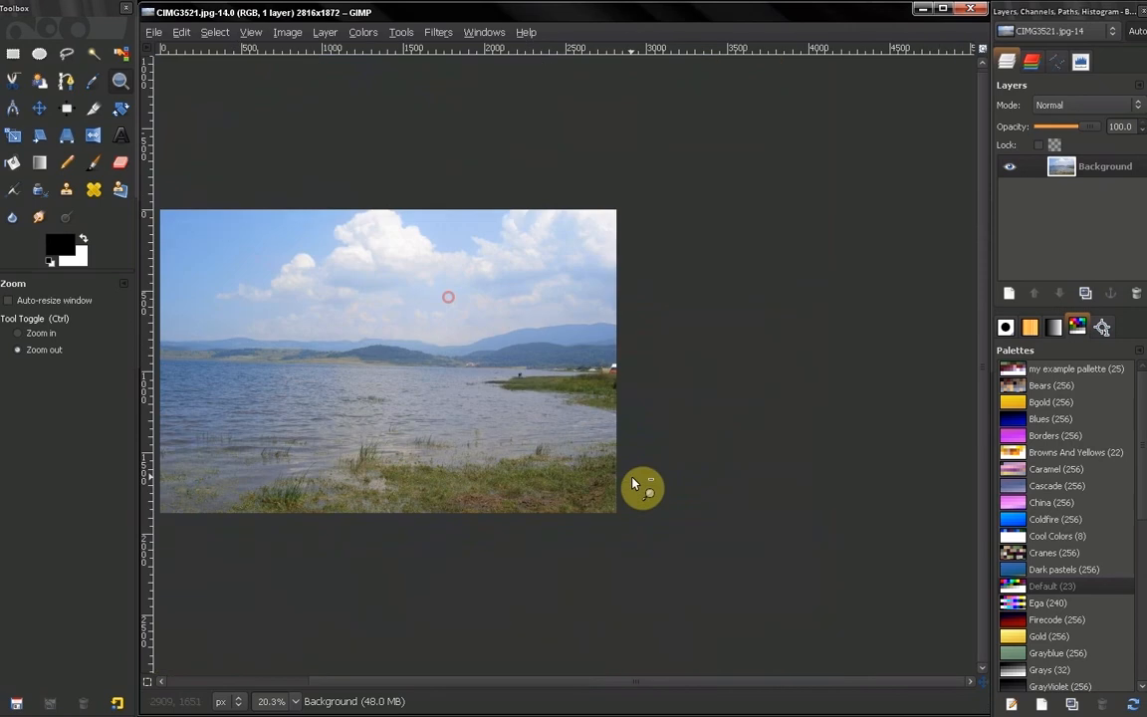
Step: Choose 25% again so the whole lake photo shows
click(295, 701)
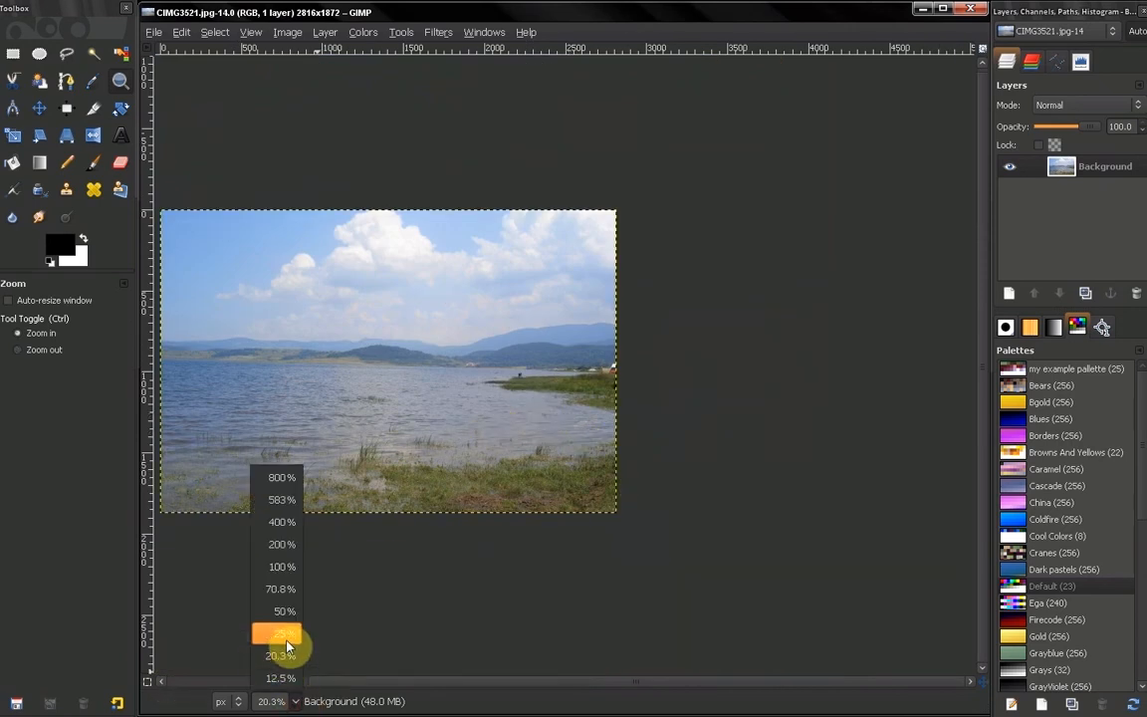
click(281, 634)
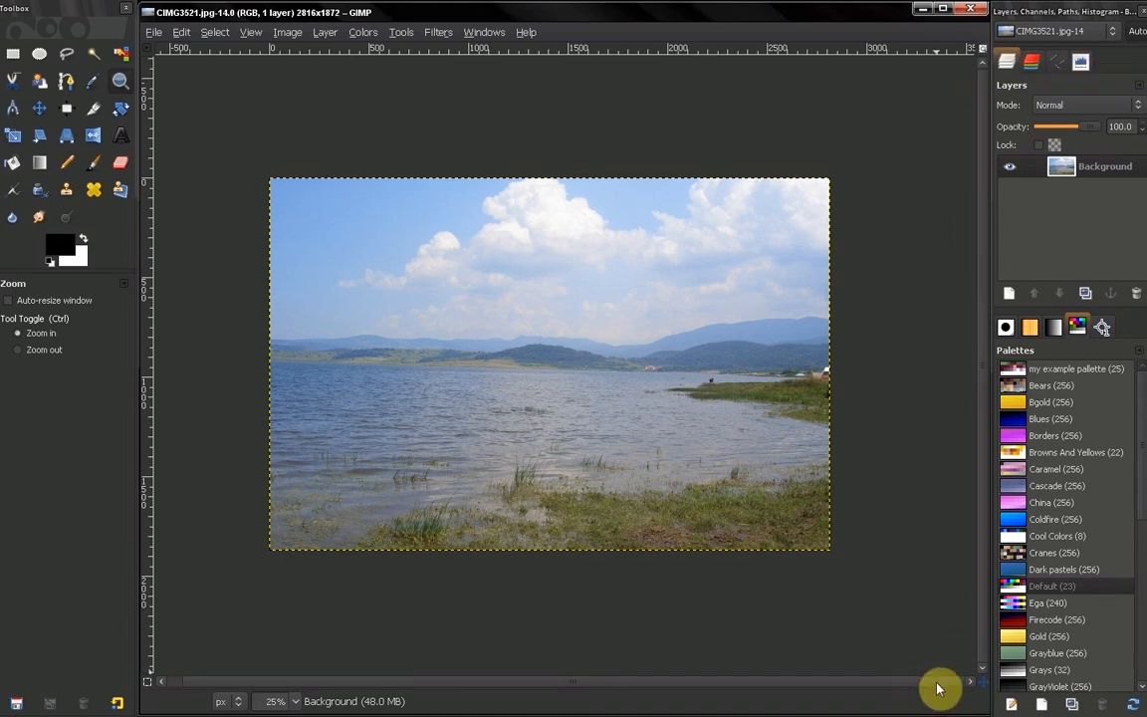
mouse_move(986, 707)
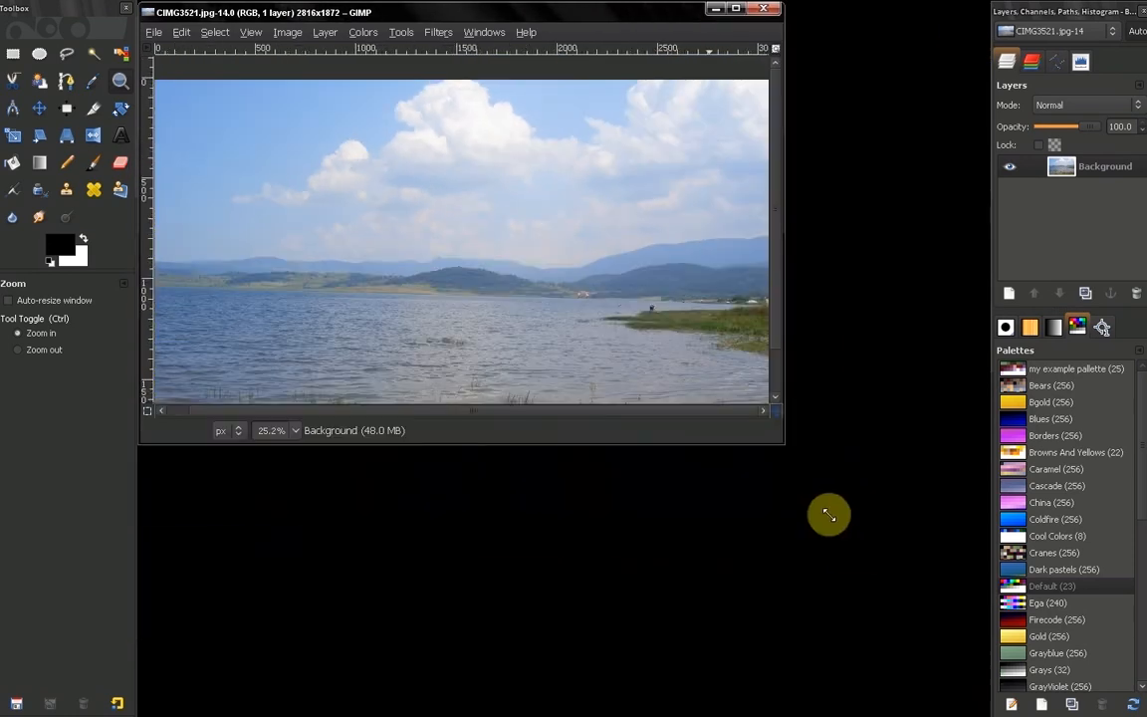
Step: Drag the image window corner larger so Auto-resize raises the zoom to 36.6%
drag(829, 514, 469, 237)
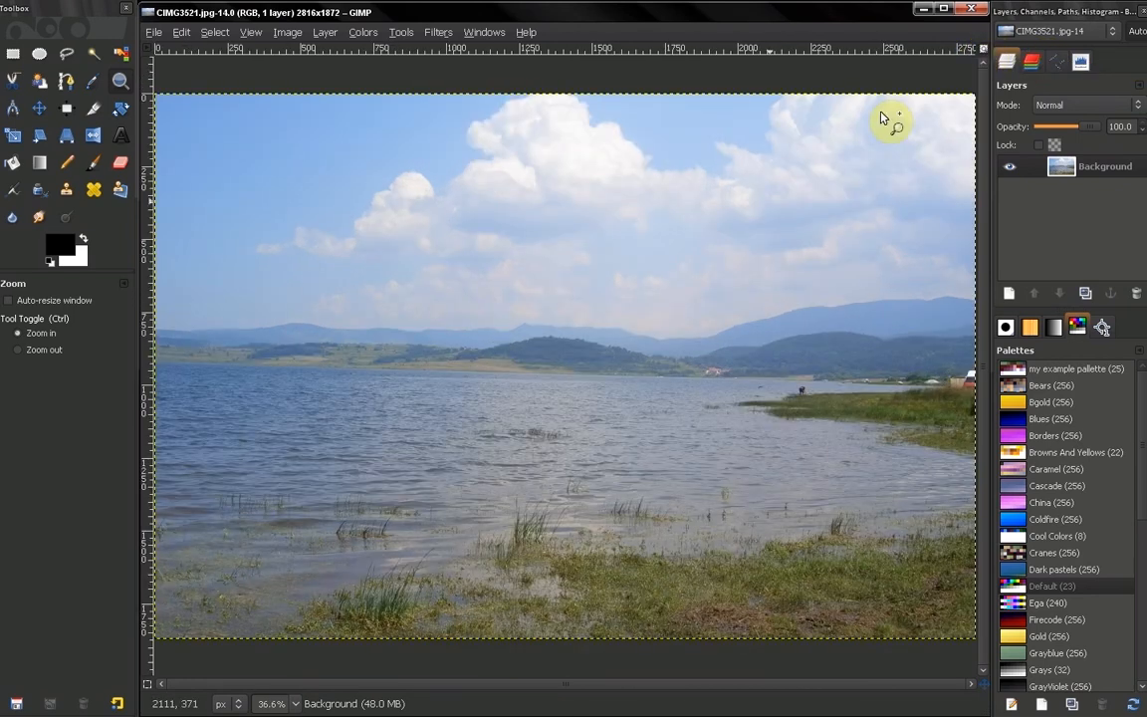
mouse_move(418, 417)
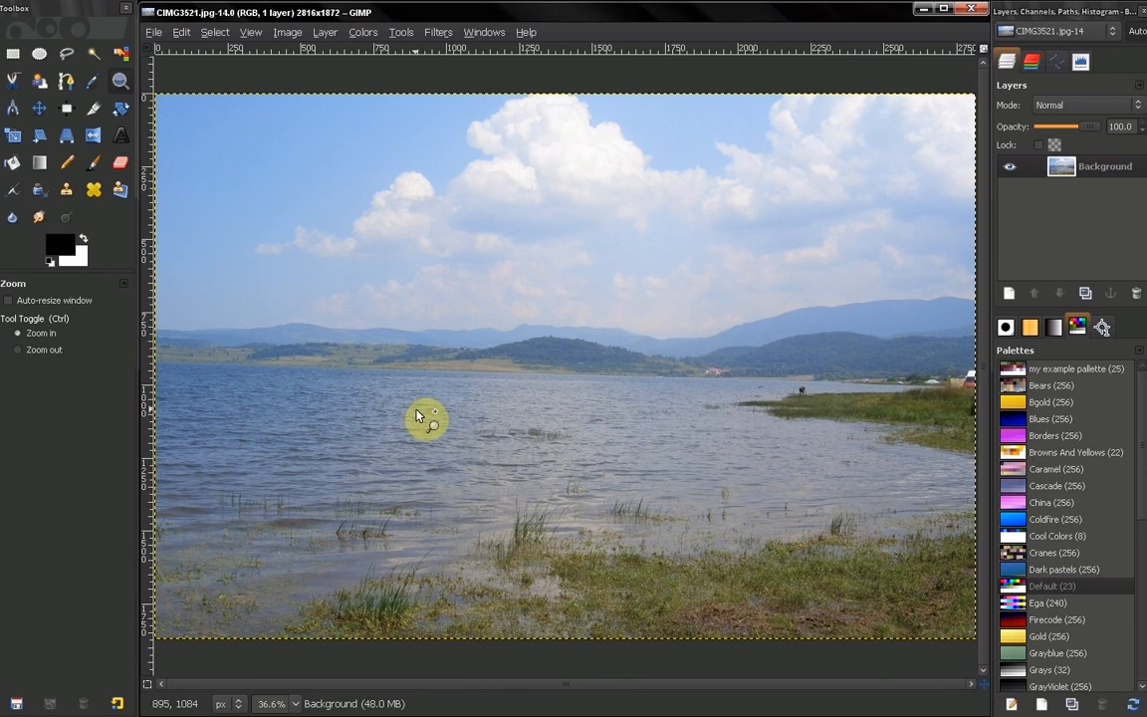